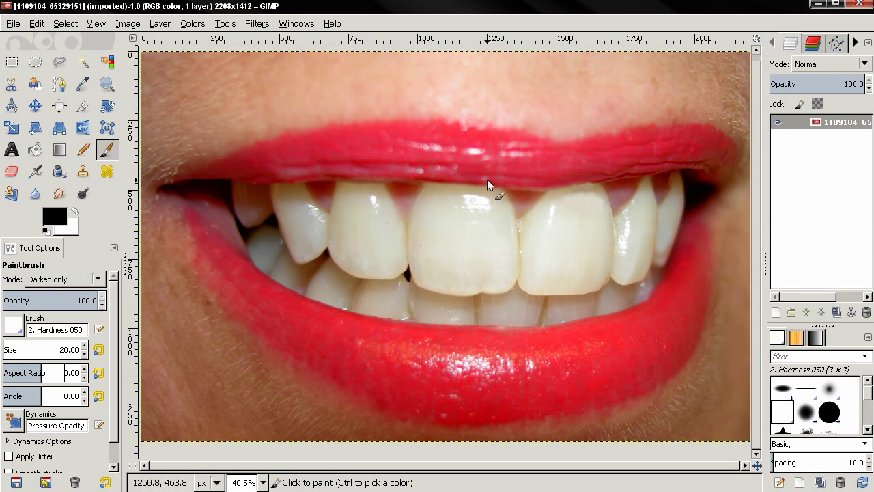
pyautogui.moveTo(415, 251)
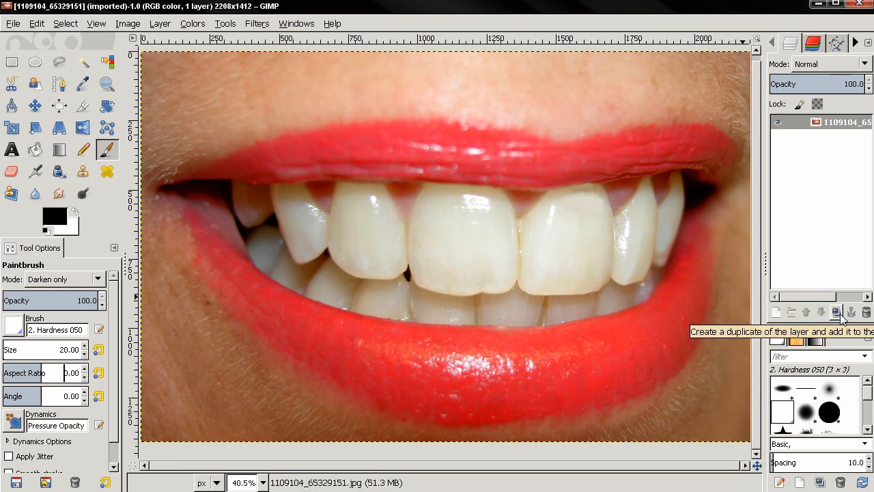
# Duplicate the smile photo layer and add an alpha channel to the copy.
pyautogui.click(836, 312)
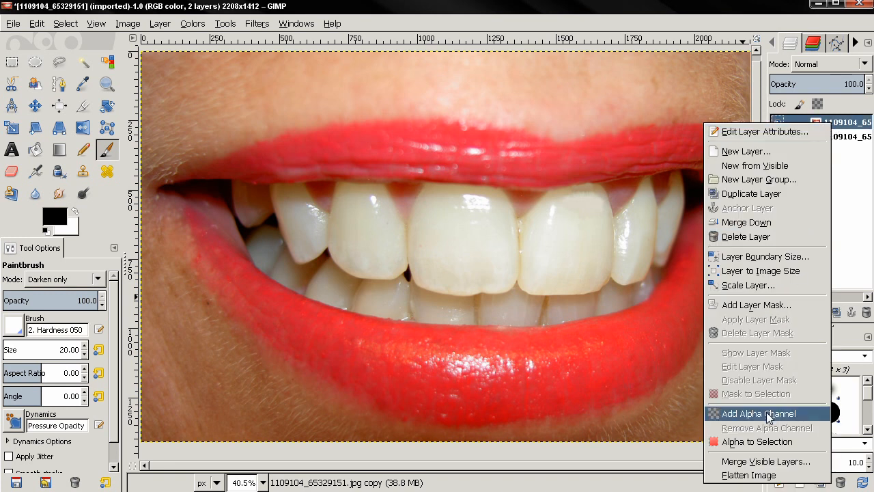
pyautogui.click(757, 413)
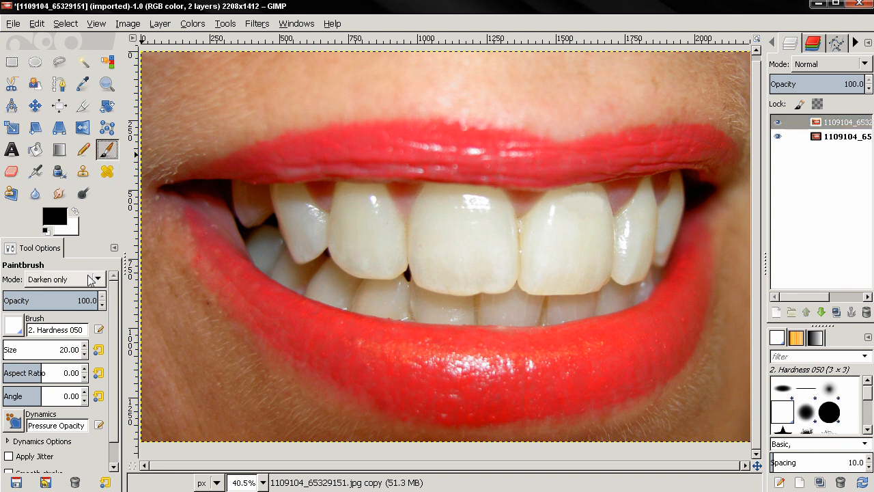
# Set the Paintbrush to Saturation mode with the Hardness 075 tip at size about 92.
pyautogui.click(66, 279)
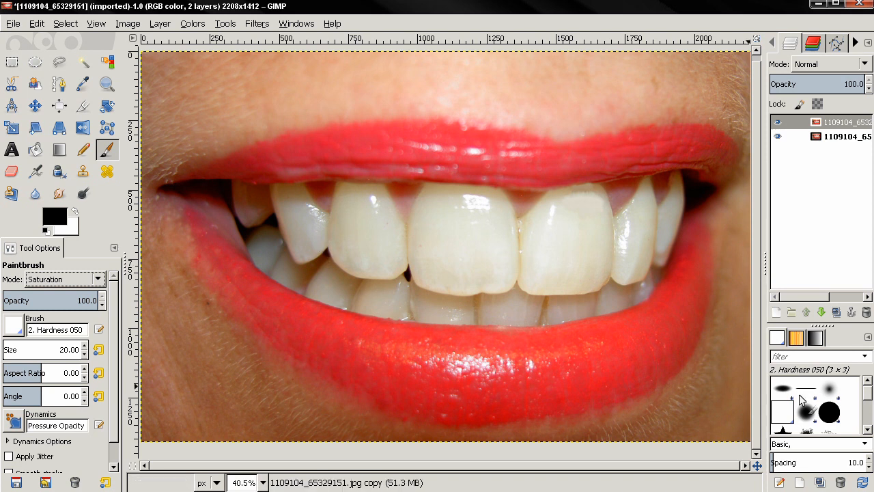
pyautogui.click(805, 415)
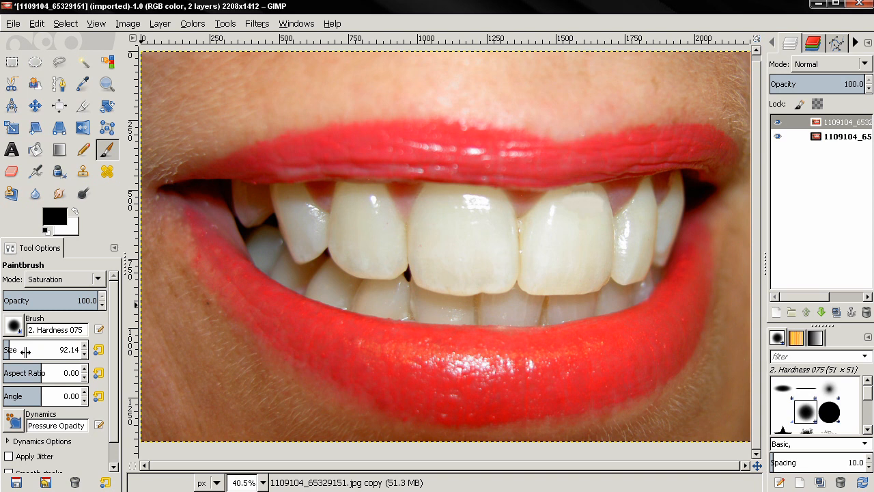
pyautogui.moveTo(371, 272)
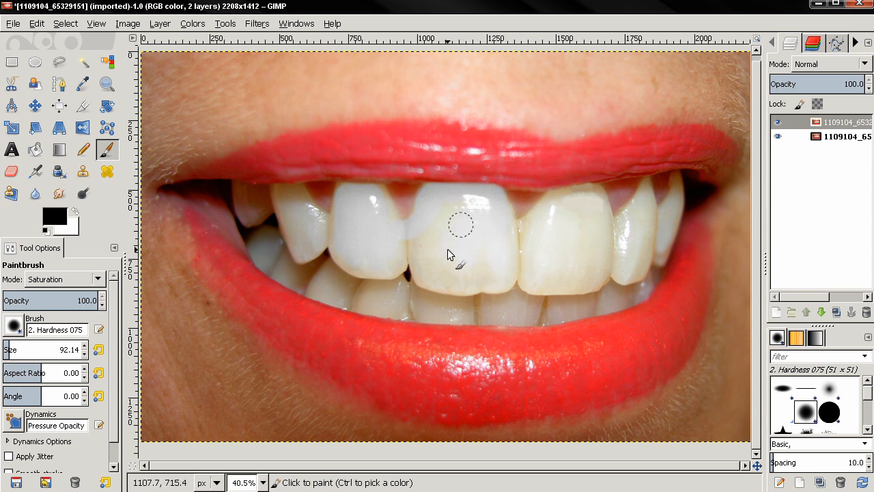
# Desaturate the upper front teeth on the copy layer until the yellow tint is gone.
pyautogui.moveTo(462, 226); pyautogui.dragTo(437, 276)
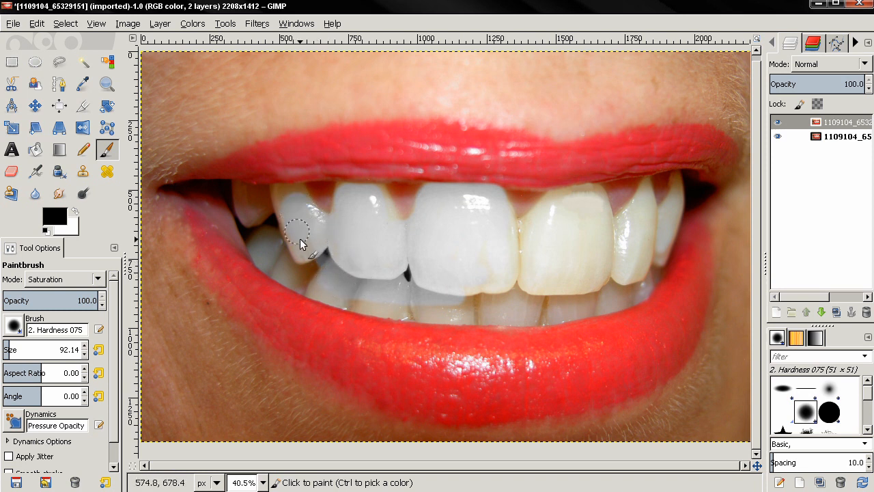
pyautogui.moveTo(301, 243); pyautogui.dragTo(544, 272)
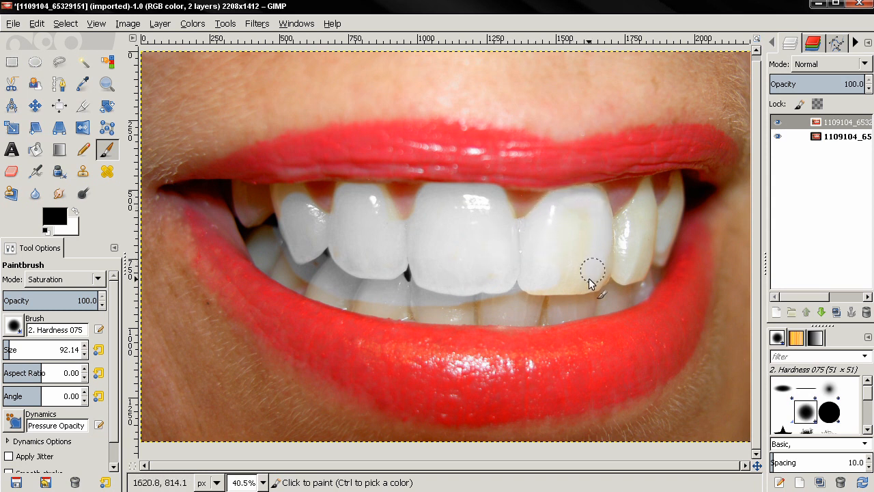
pyautogui.moveTo(590, 283); pyautogui.dragTo(440, 312)
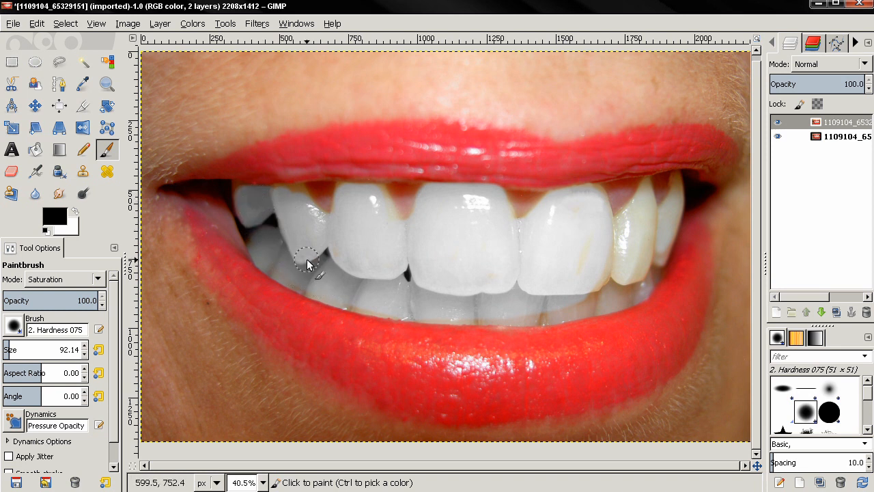
pyautogui.moveTo(307, 263); pyautogui.dragTo(645, 221)
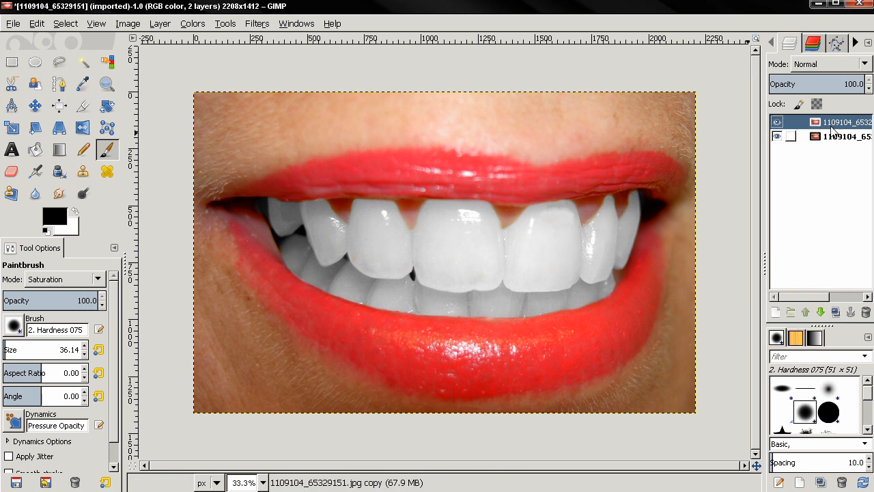
# Whiten the lower-left teeth and erase the white spill on the lower lip.
pyautogui.rightClick(834, 123)
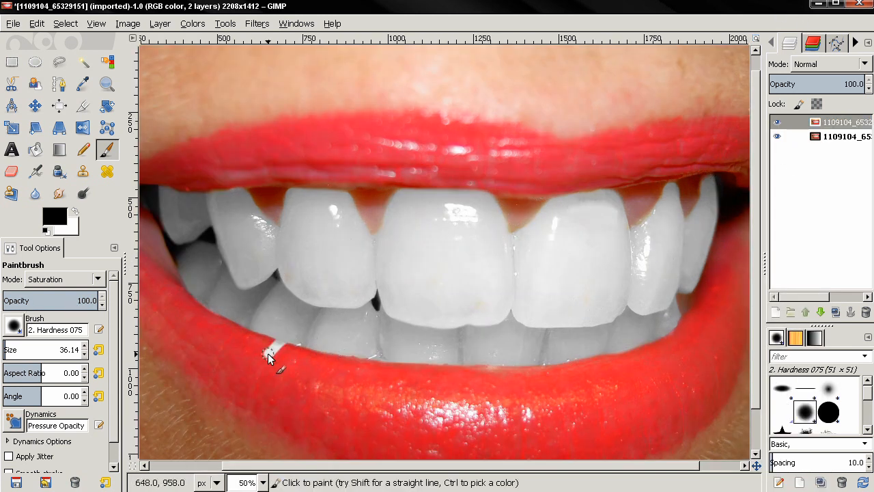
pyautogui.moveTo(270, 358); pyautogui.dragTo(253, 287)
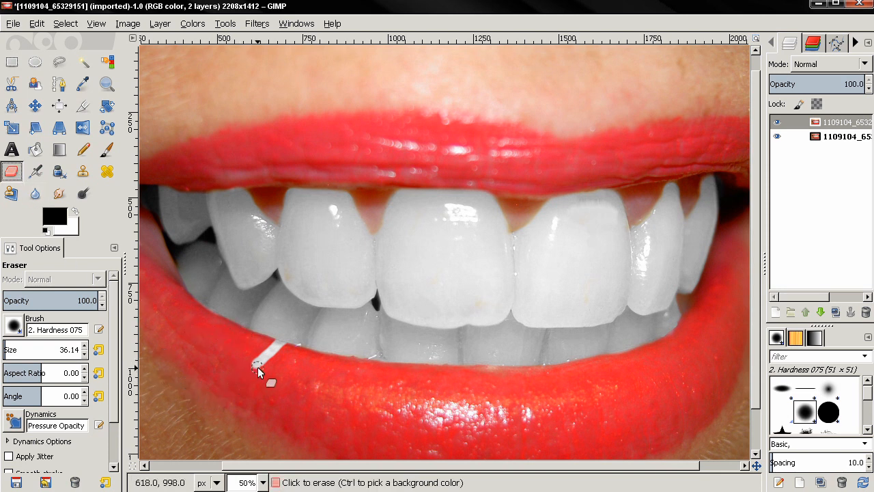
pyautogui.moveTo(260, 362); pyautogui.dragTo(281, 353)
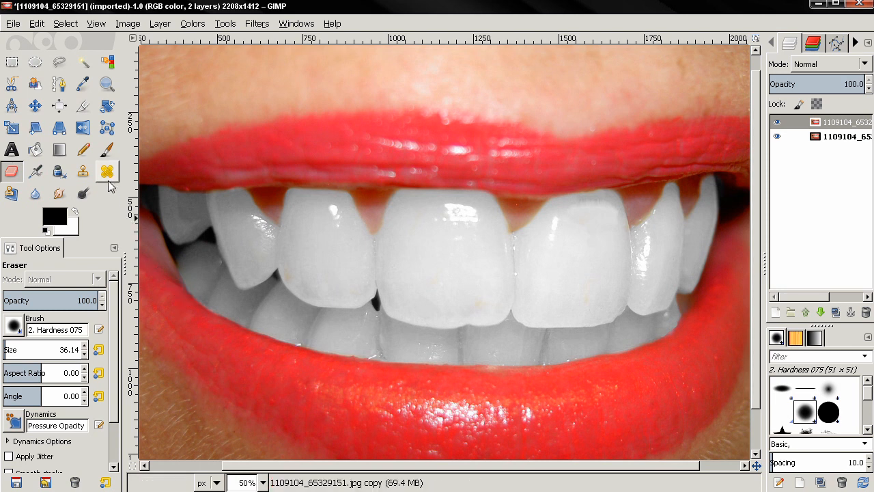
pyautogui.click(107, 149)
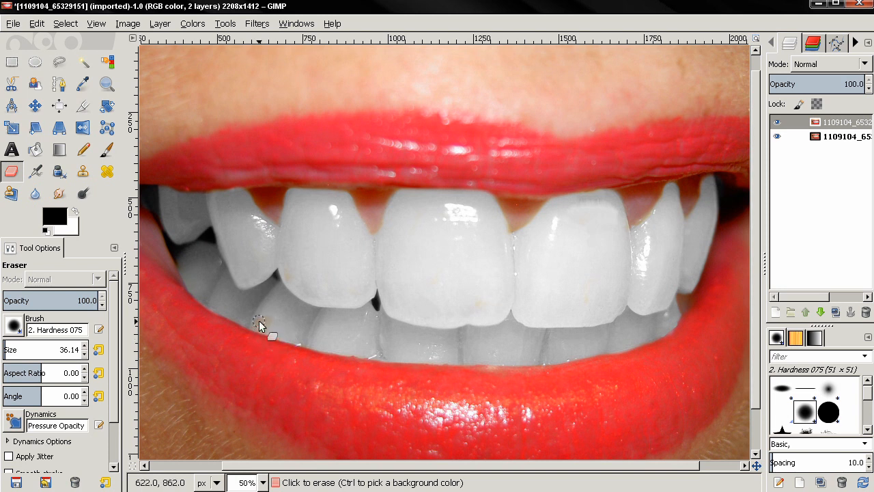
pyautogui.moveTo(252, 354)
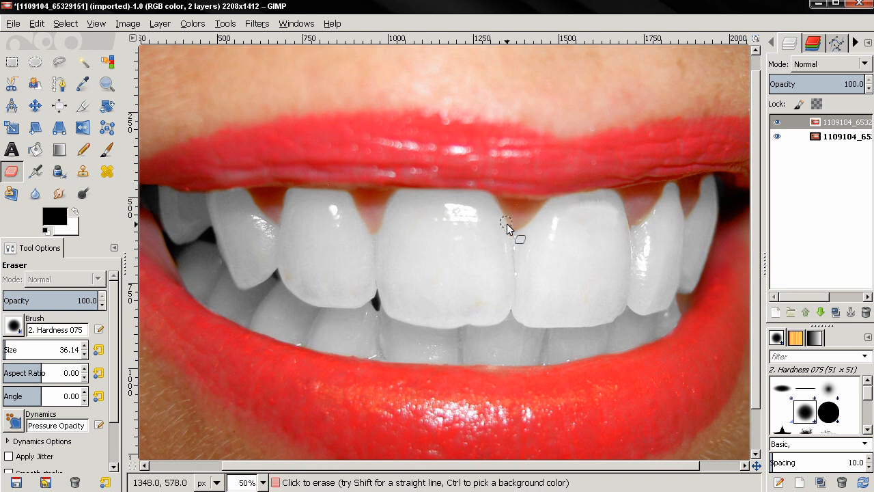
pyautogui.moveTo(393, 213)
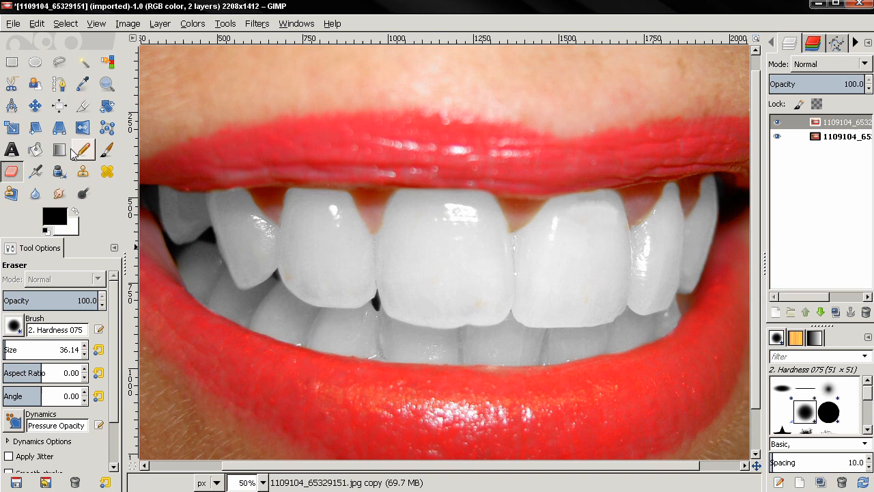
# Sample the gum colour between the front teeth and set the Paintbrush to Hue mode.
pyautogui.click(82, 85)
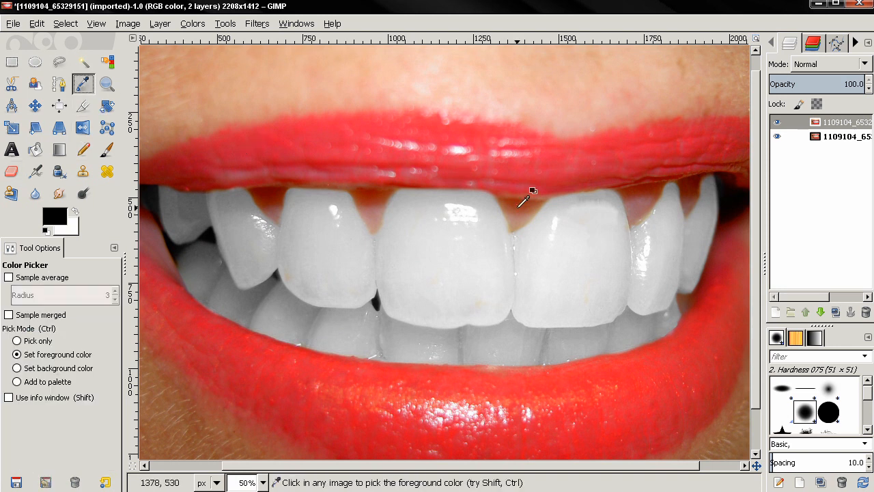
pyautogui.click(522, 202)
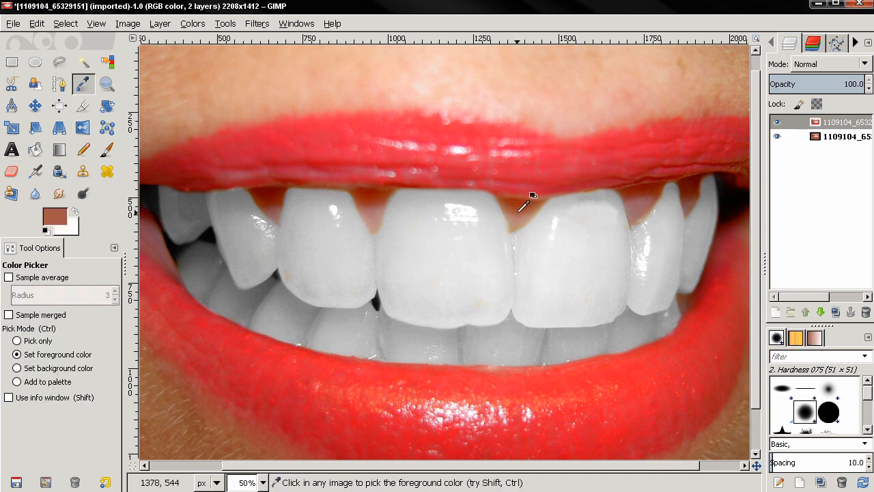
pyautogui.click(106, 148)
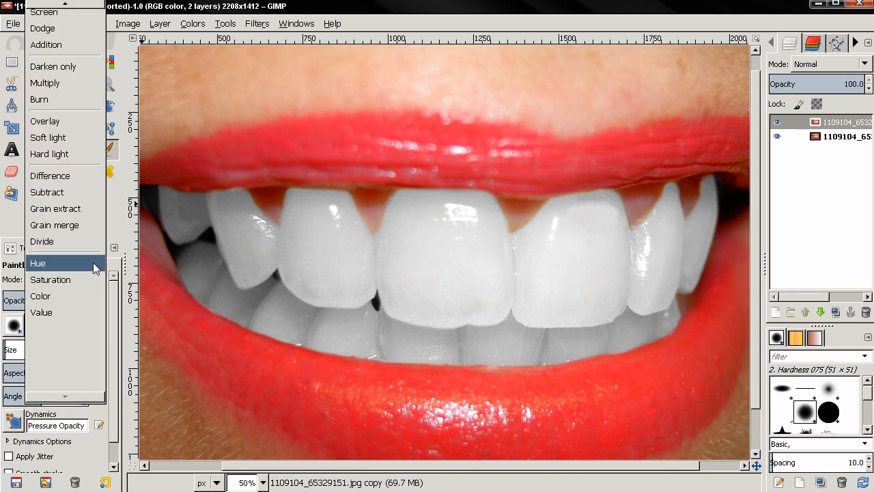
pyautogui.click(39, 262)
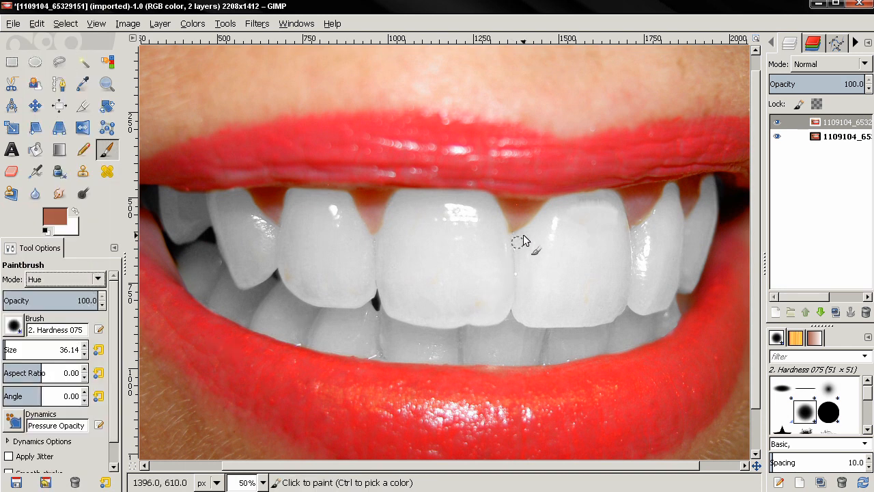
pyautogui.moveTo(514, 224)
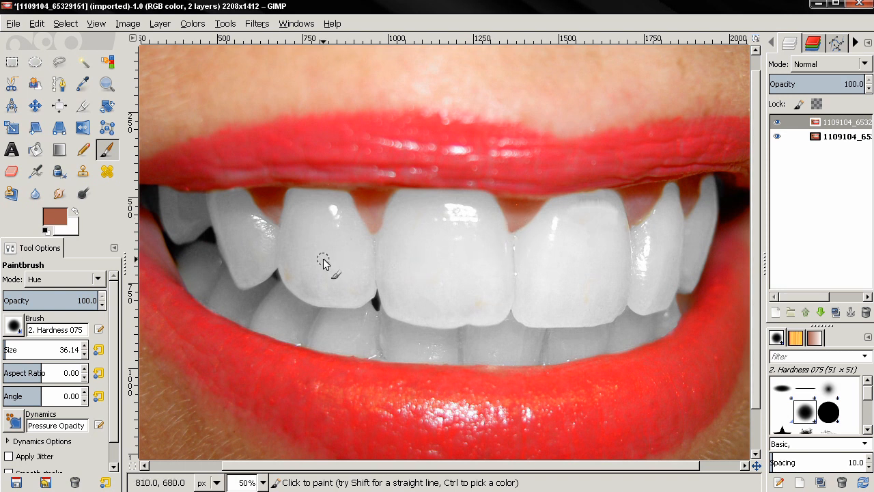
# Fit the whole photo in view and hide the whitened layer to show the original.
pyautogui.press('shift+ctrl+j')
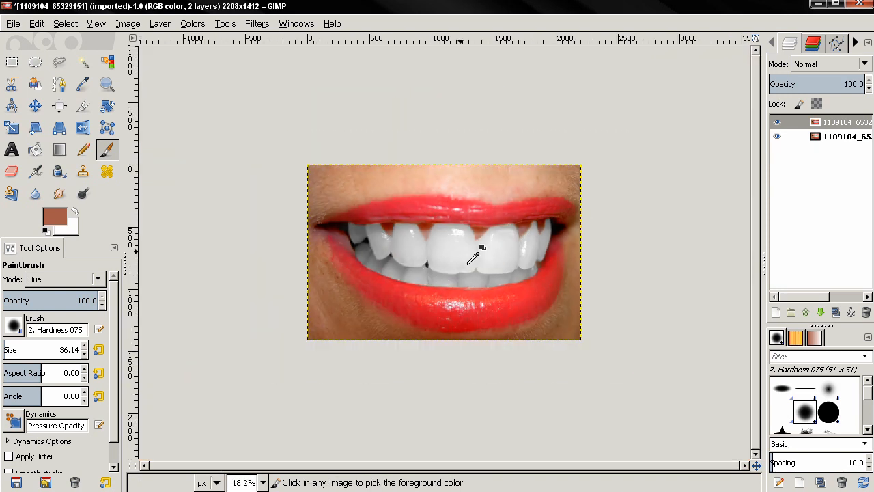
pyautogui.click(776, 123)
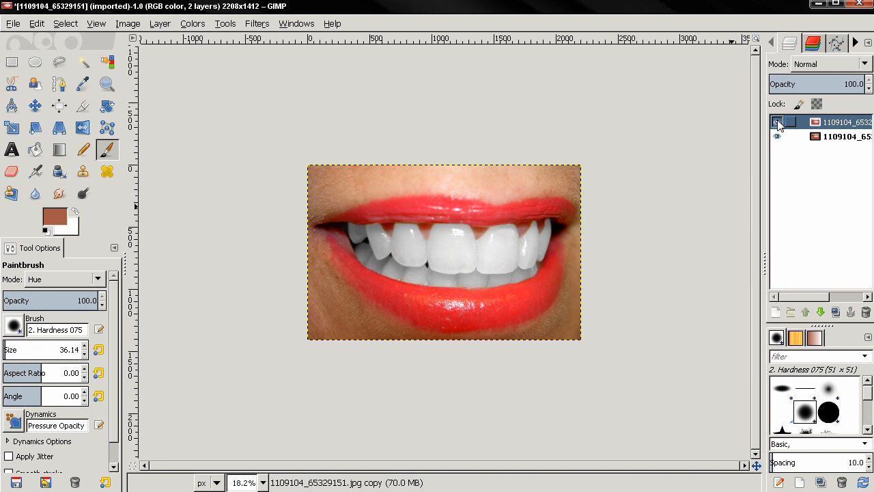